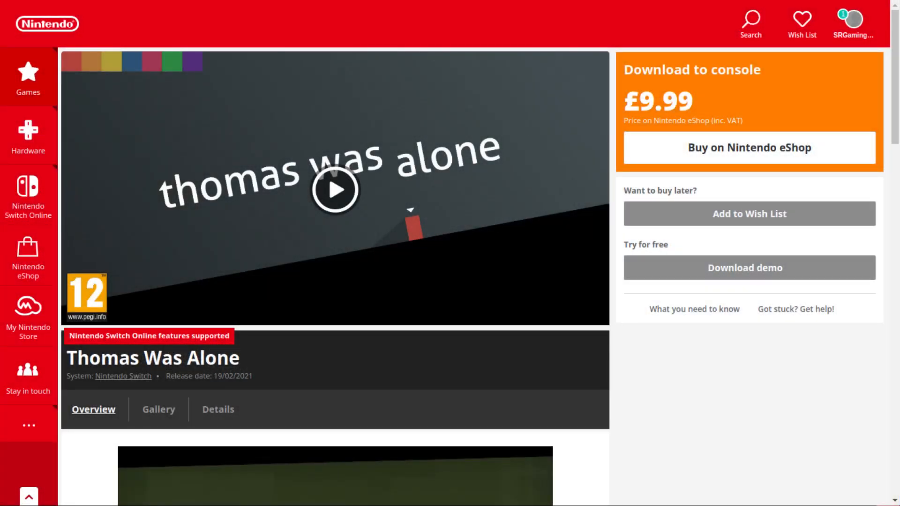
Start the trailer video on the Thomas Was Alone eShop store page
click(335, 189)
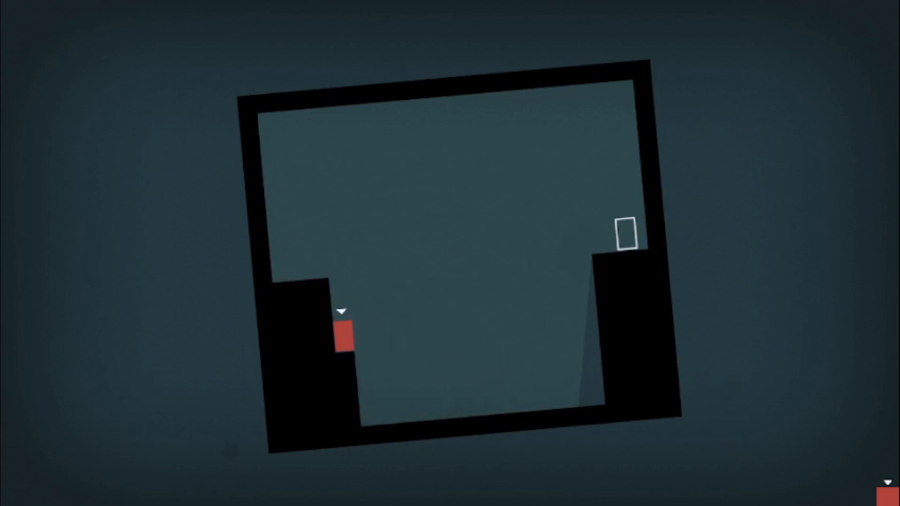
key(Right)
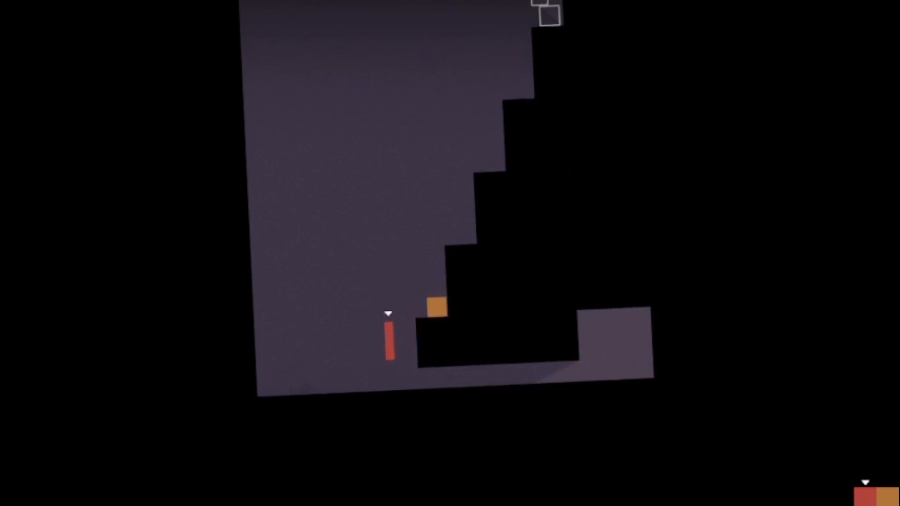
Move the orange square right across the floating black blocks into its white exit outline
key(Right)
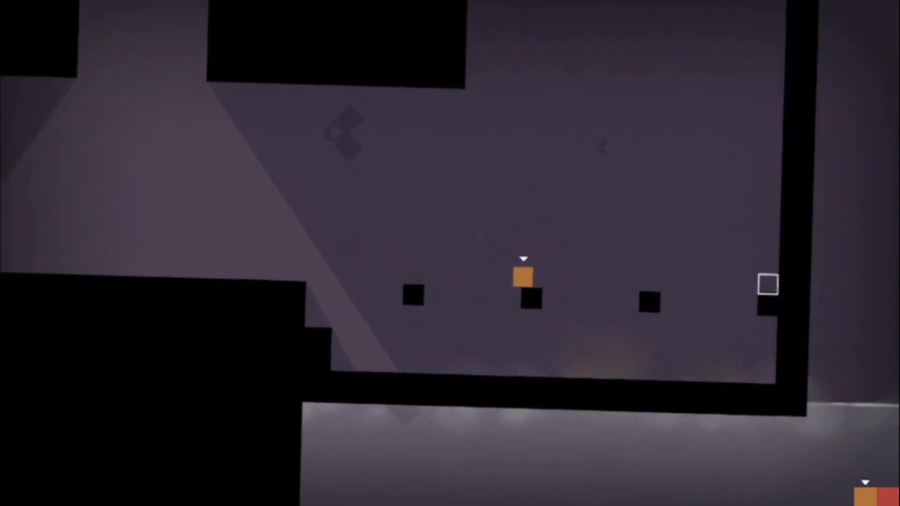
key(Right)
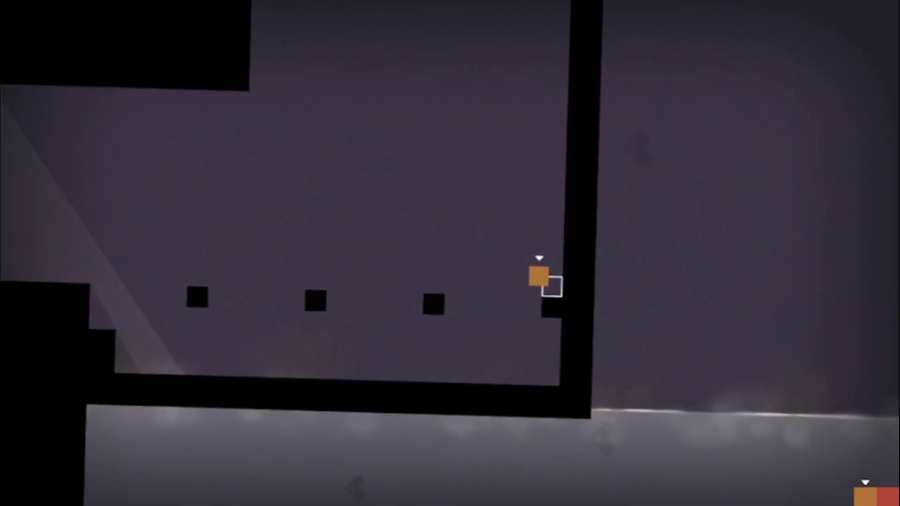